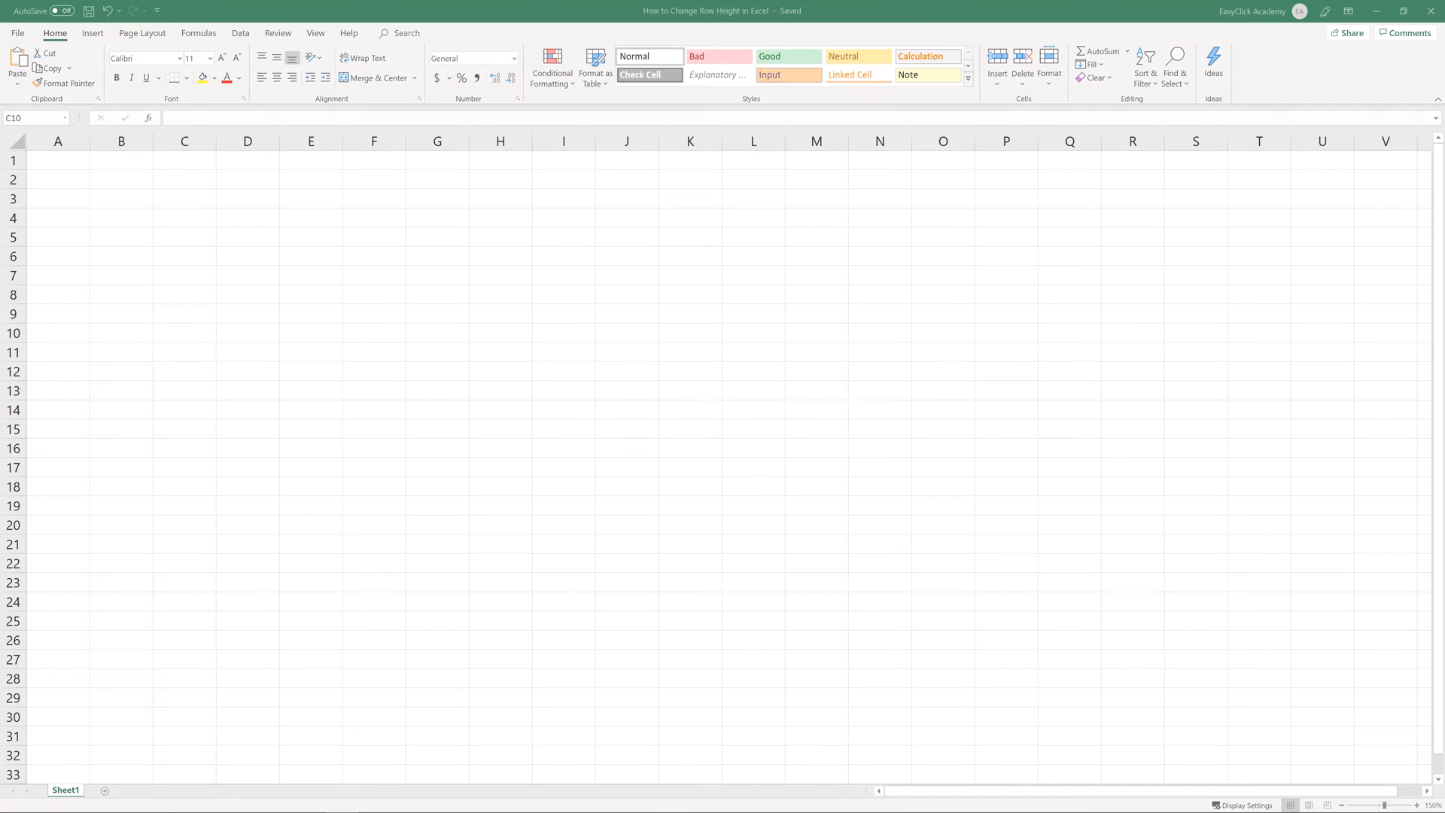
# Drag row 3's bottom border down until it is about 31.80 points (53 pixels) tall.
pyautogui.click(183, 333)
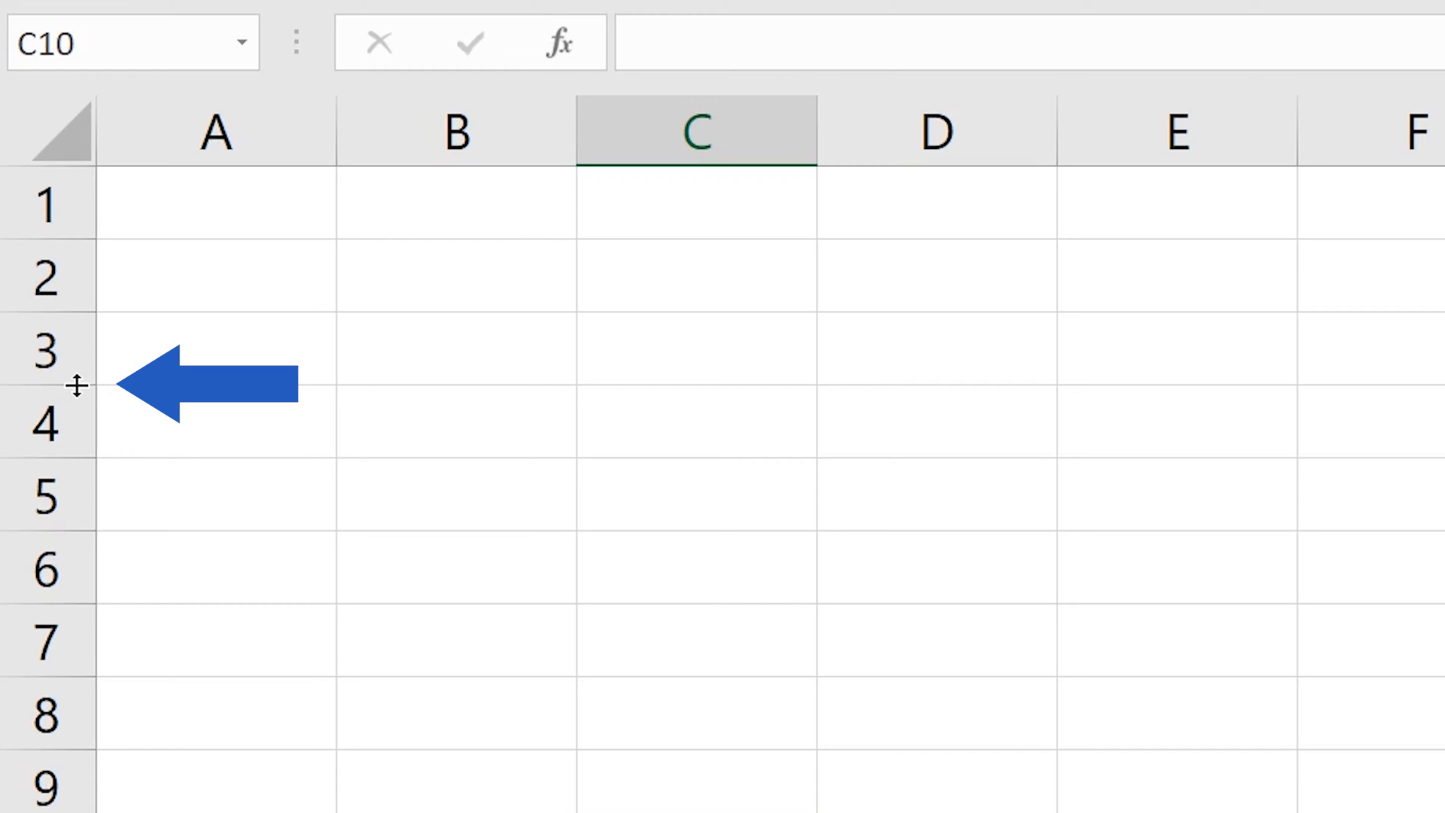
pyautogui.moveTo(75, 385); pyautogui.dragTo(75, 386)
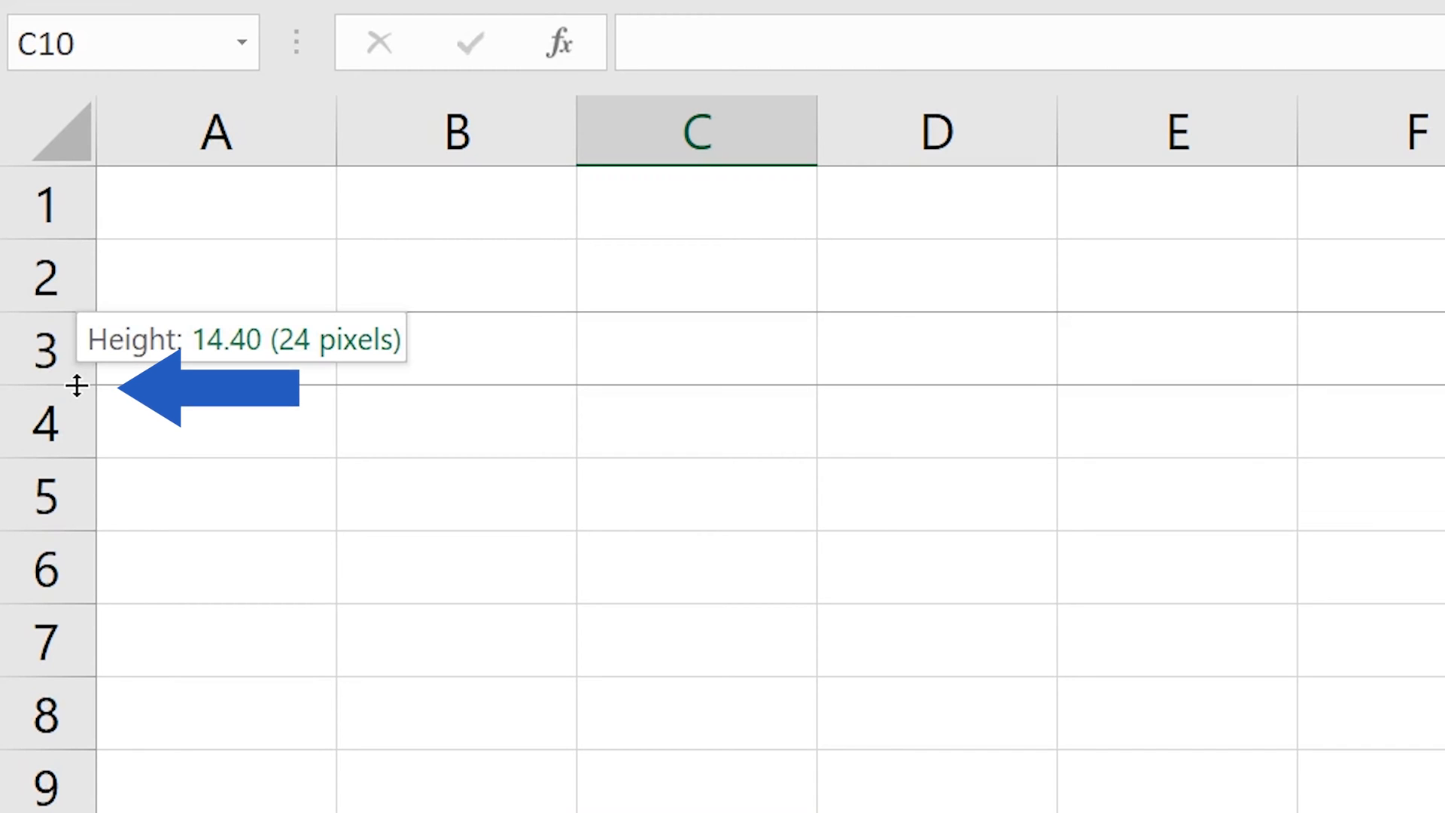
pyautogui.moveTo(77, 387); pyautogui.dragTo(77, 488)
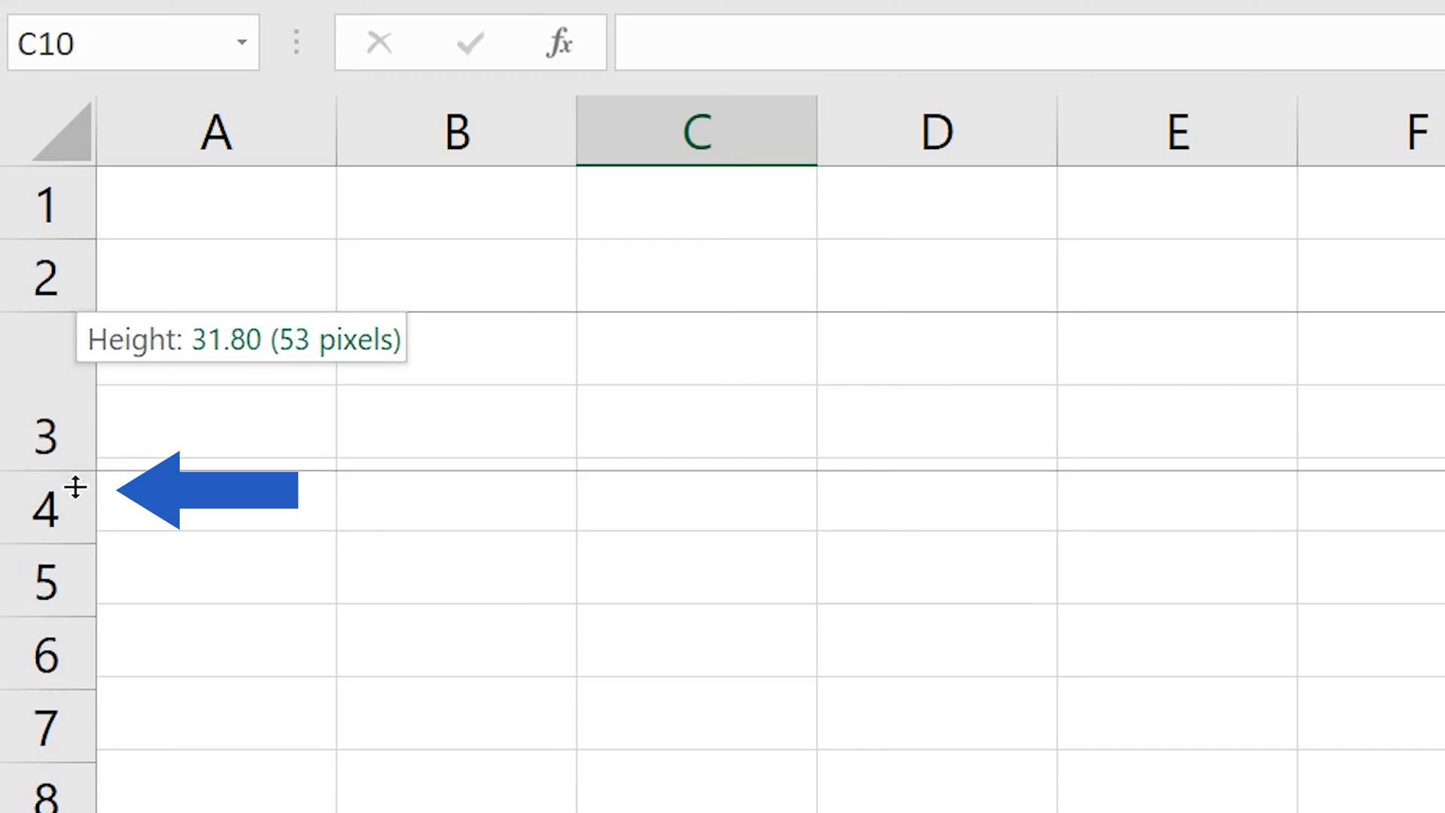
pyautogui.moveTo(78, 488); pyautogui.dragTo(78, 498)
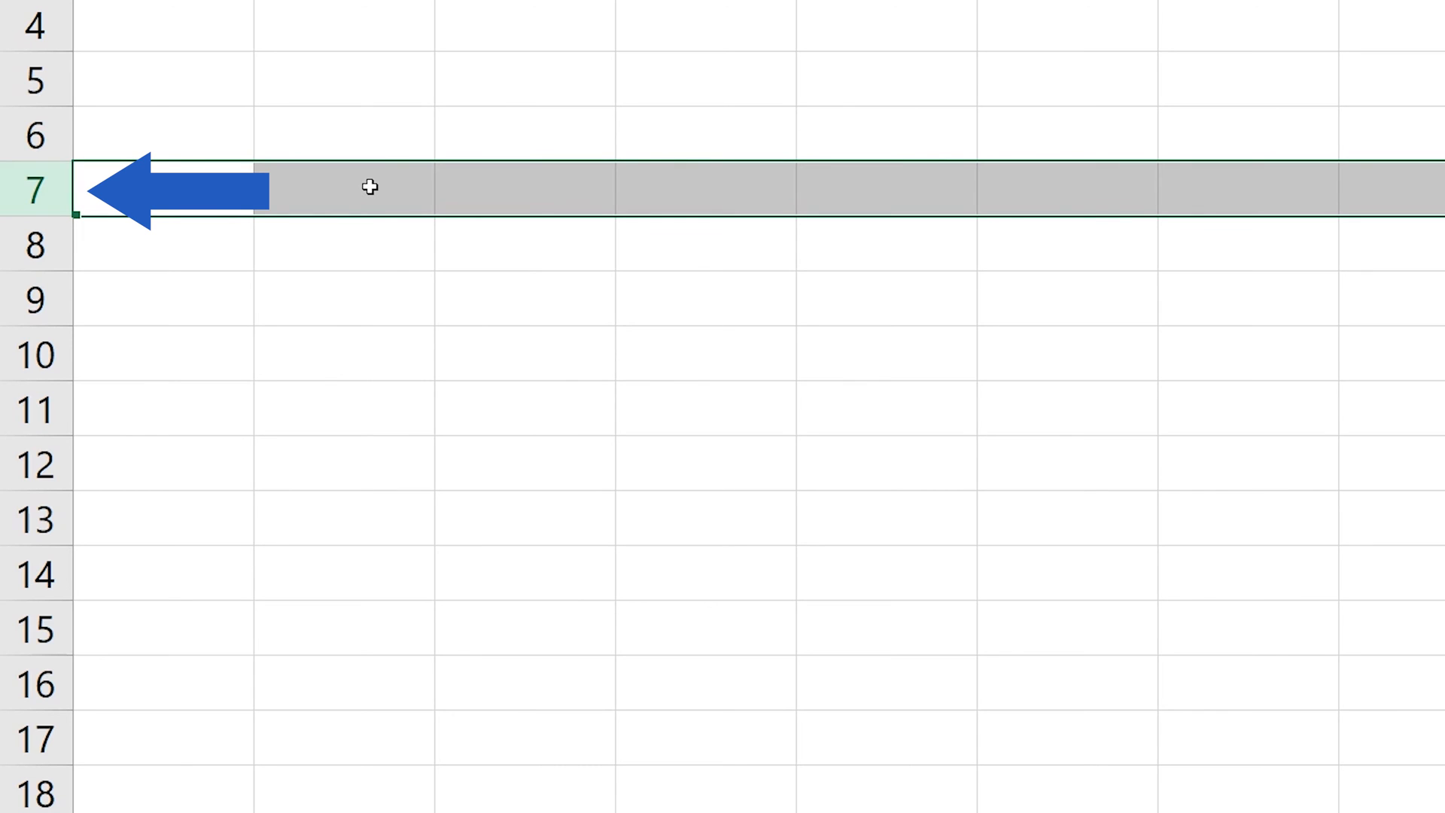
# From row 7's context menu, enter 50 as the new Row Height.
pyautogui.rightClick(369, 188)
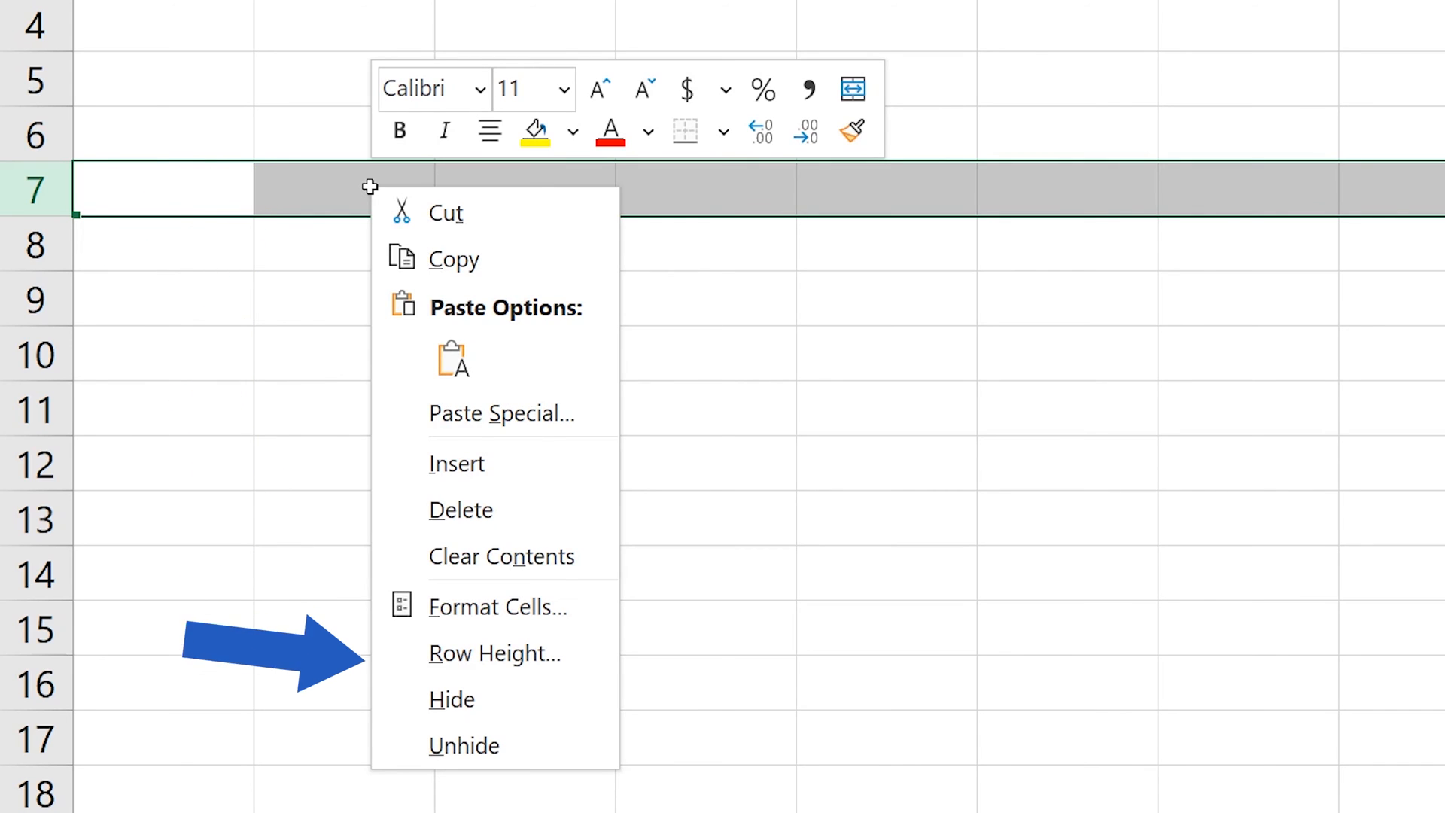
pyautogui.moveTo(494, 651)
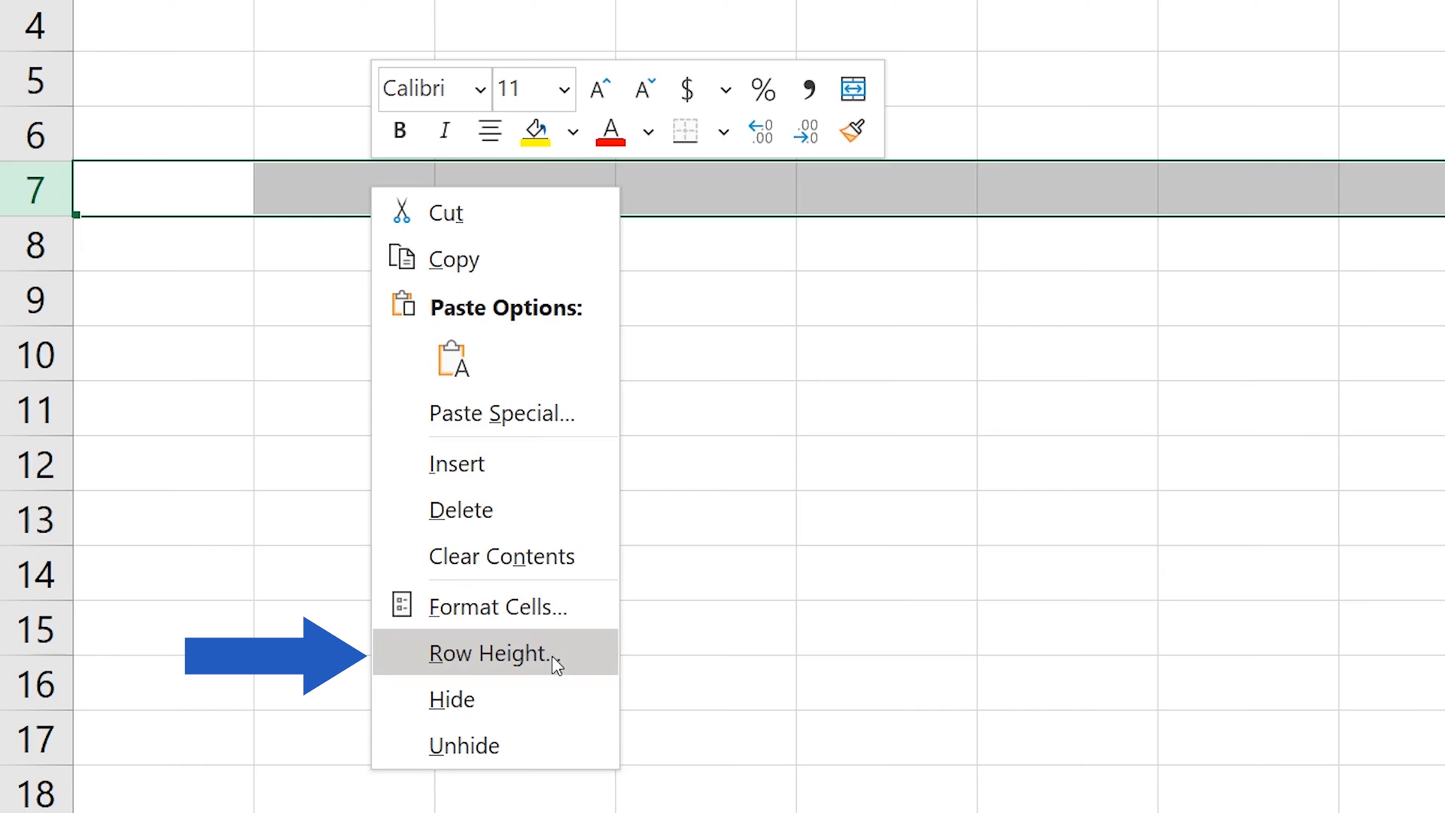
pyautogui.click(489, 652)
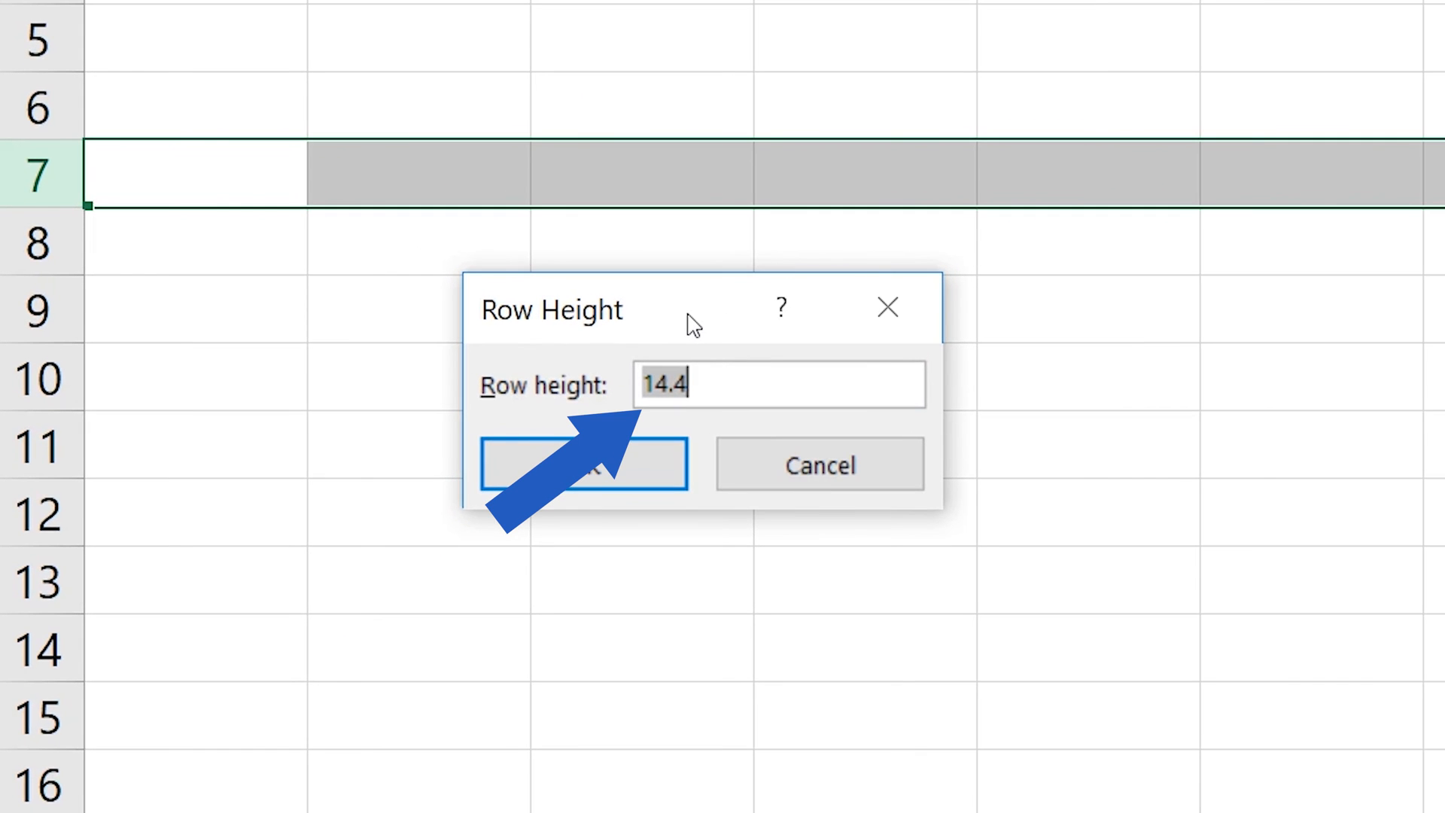
pyautogui.write('50')
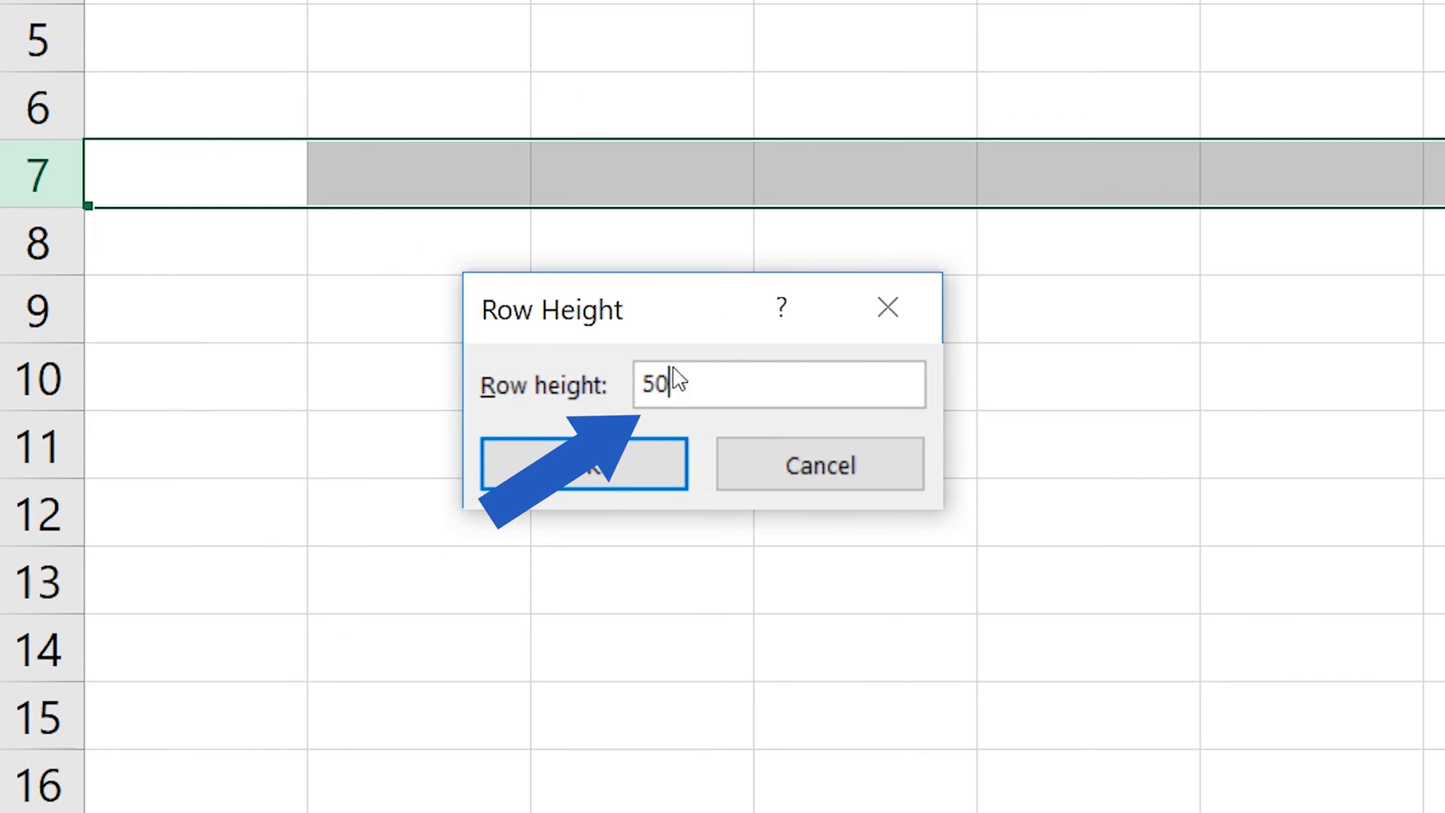